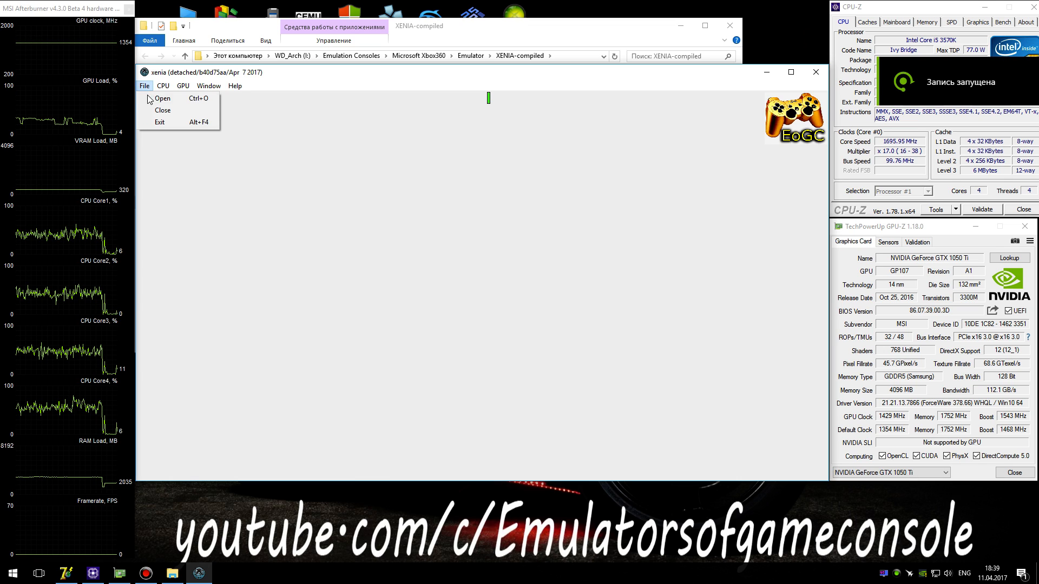
Step: Open the Asterix ISO from the CurrentTest folder to launch Asterix Olympic Games
click(163, 98)
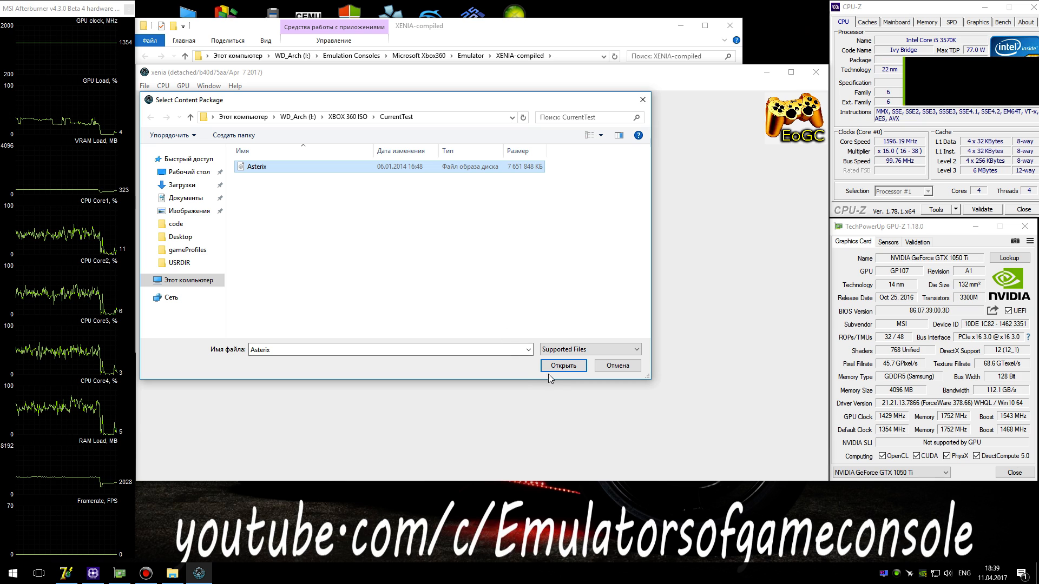
click(562, 365)
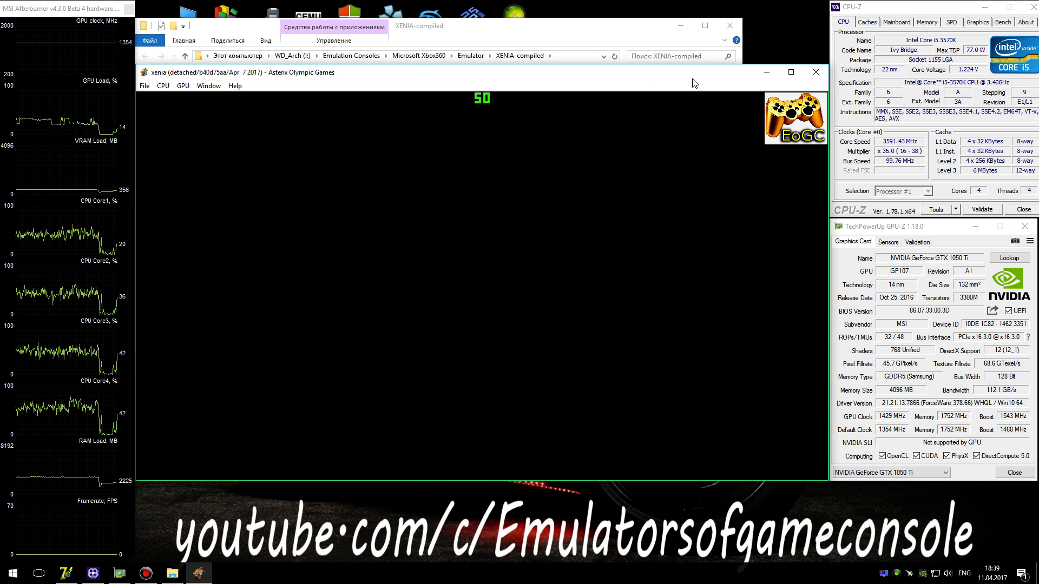